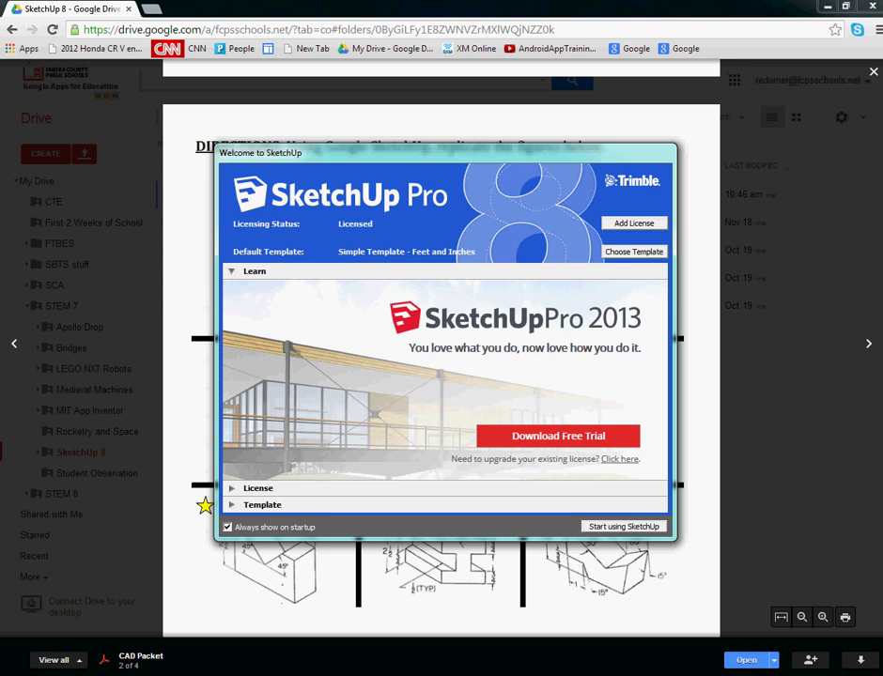
# - Start a new model with the Beginning Training Template - Inches
pyautogui.click(263, 504)
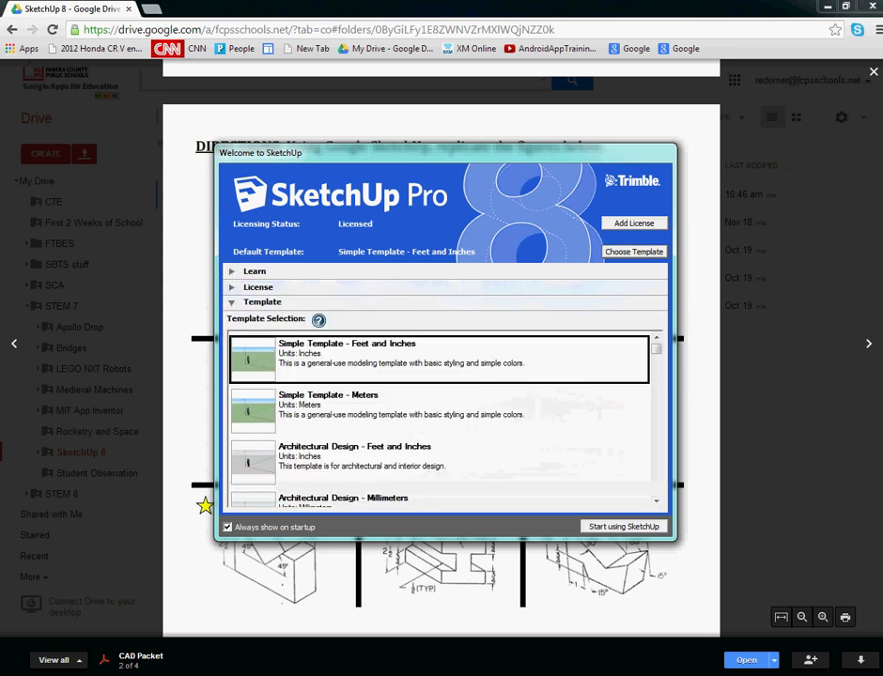
pyautogui.scroll(-3)
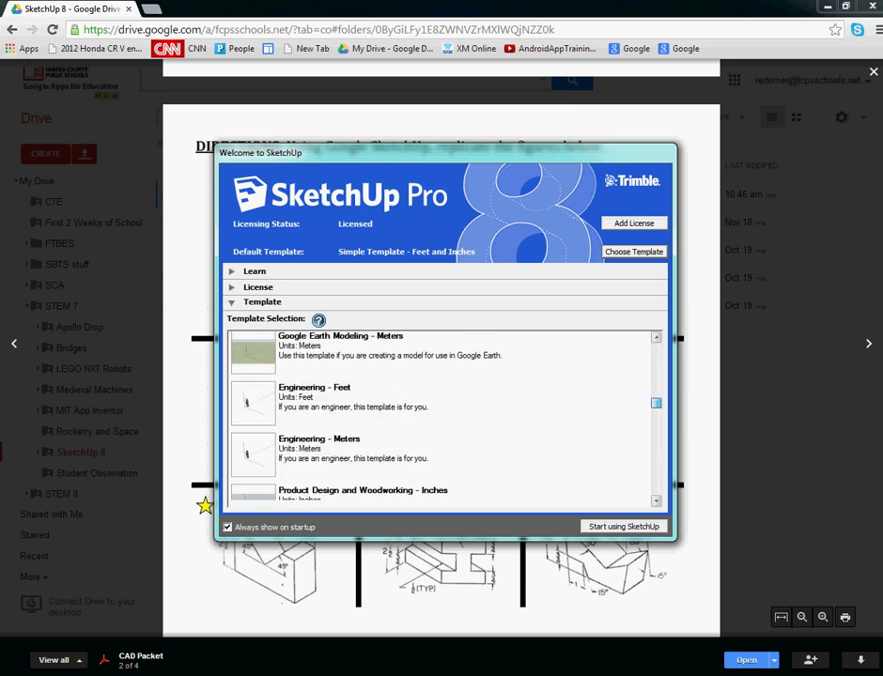
pyautogui.scroll(-3)
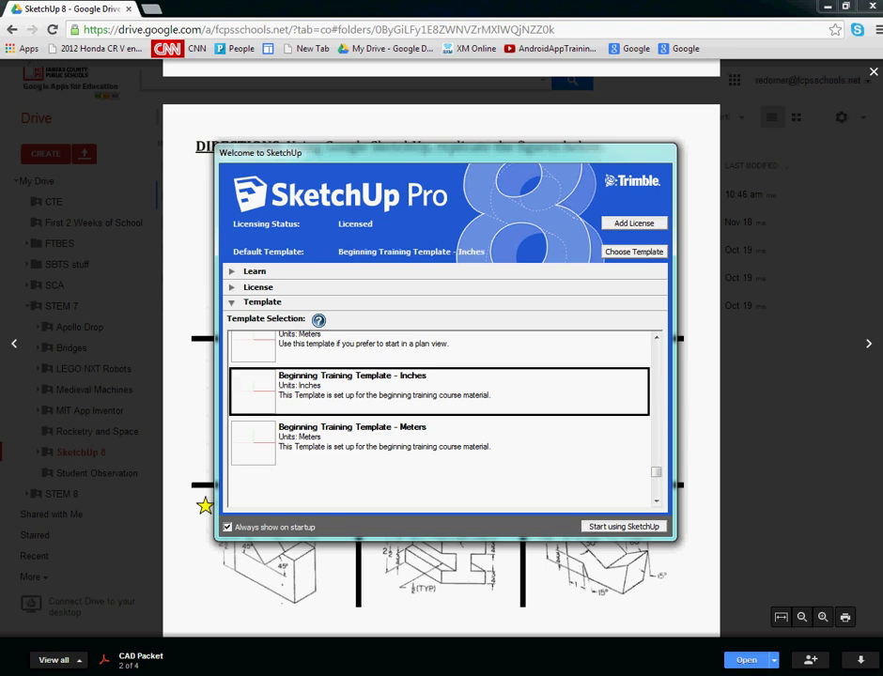
pyautogui.click(623, 526)
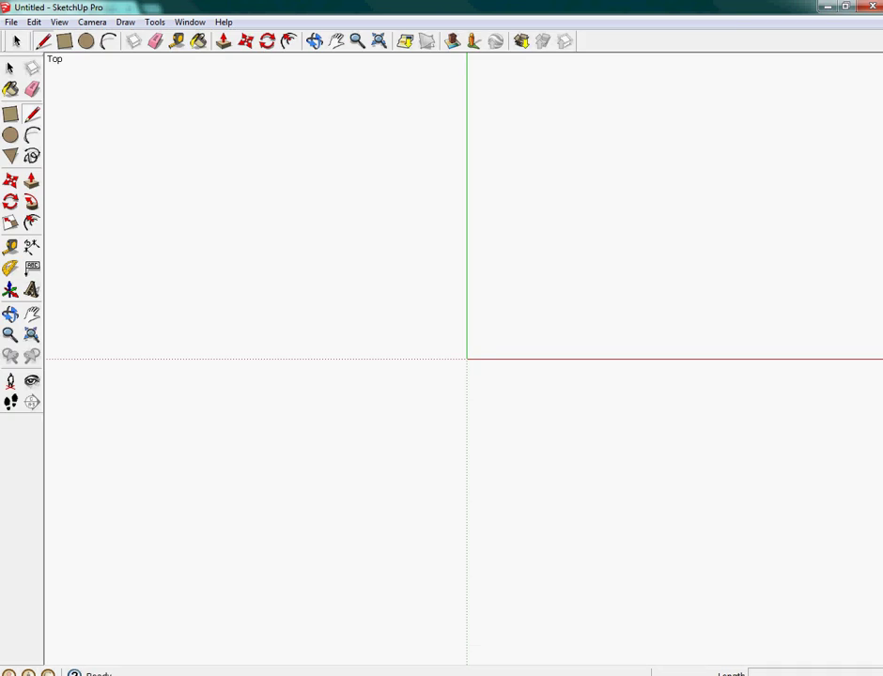
# - Switch the camera to the standard Iso view
pyautogui.click(92, 22)
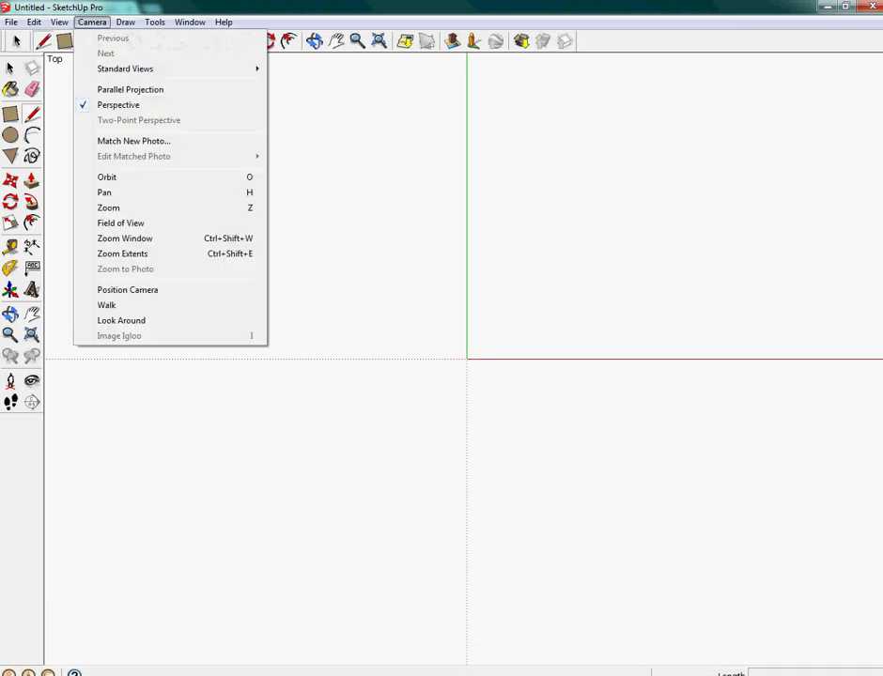
pyautogui.moveTo(125, 69)
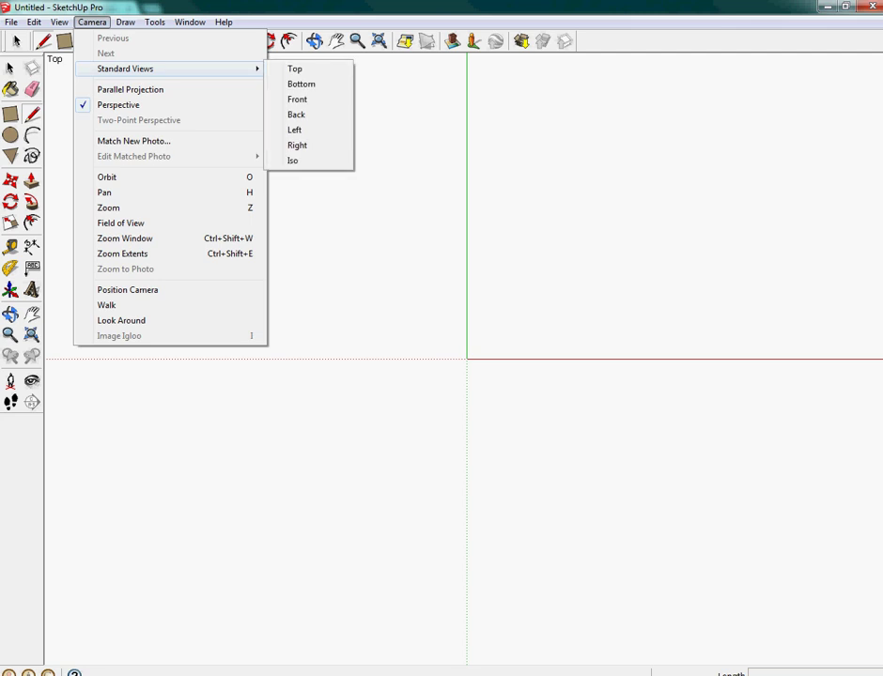
pyautogui.click(294, 161)
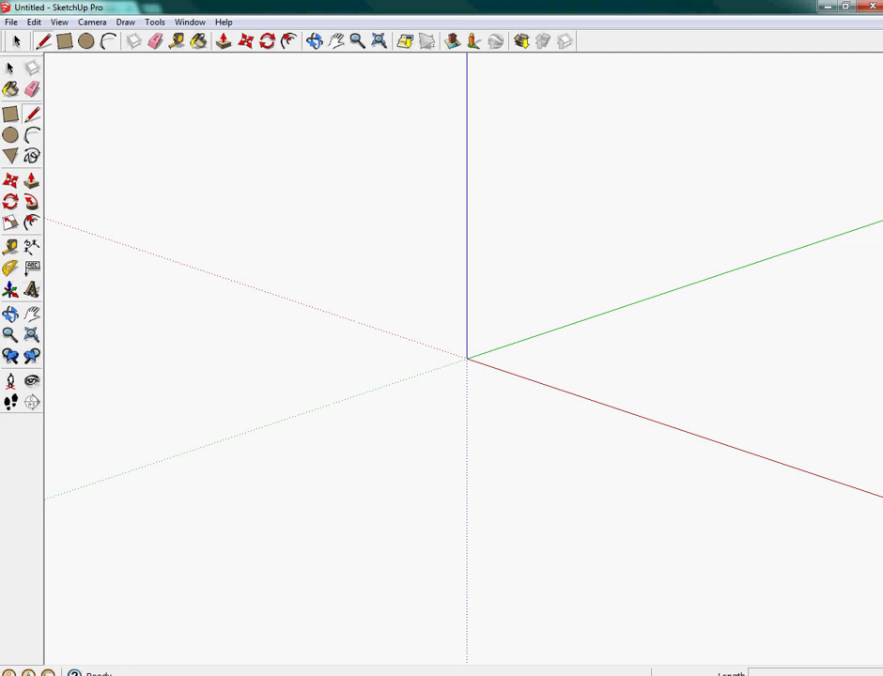
pyautogui.moveTo(10, 113)
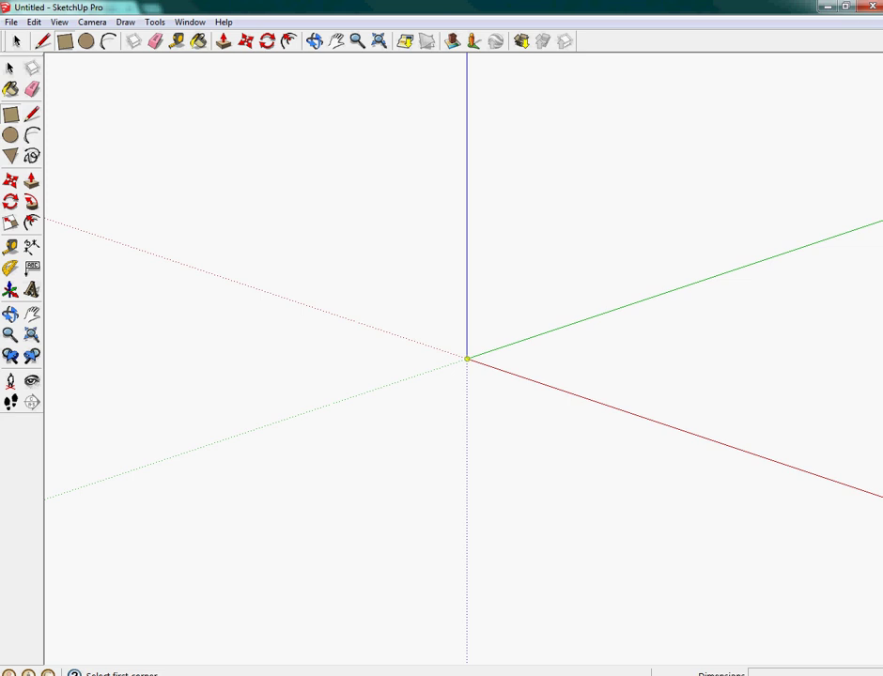
pyautogui.moveTo(470, 358)
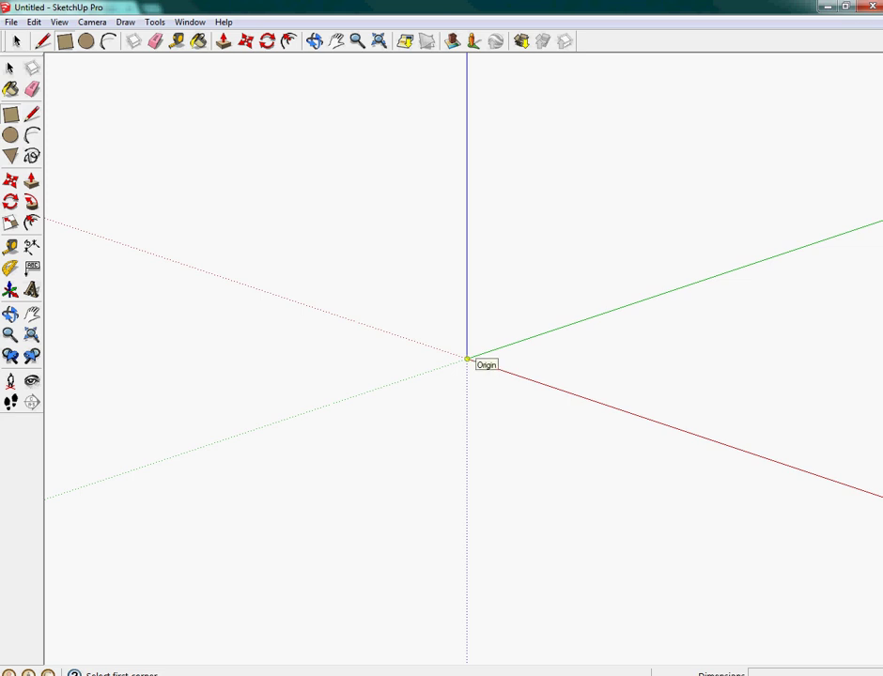
# - Draw a rectangle from the origin, entering 1.5 as a dimension
pyautogui.click(467, 358)
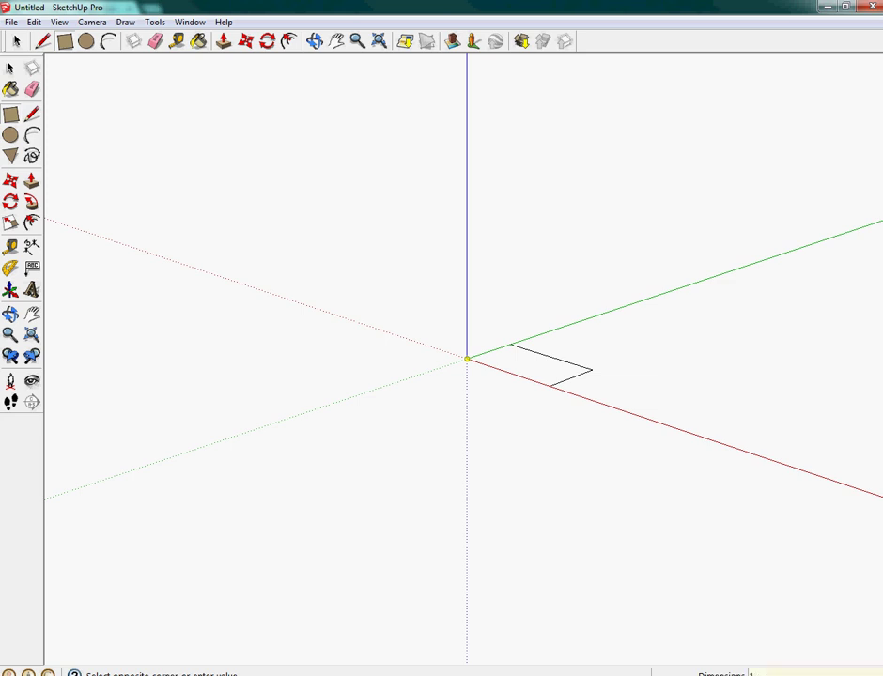
pyautogui.write('1.5')
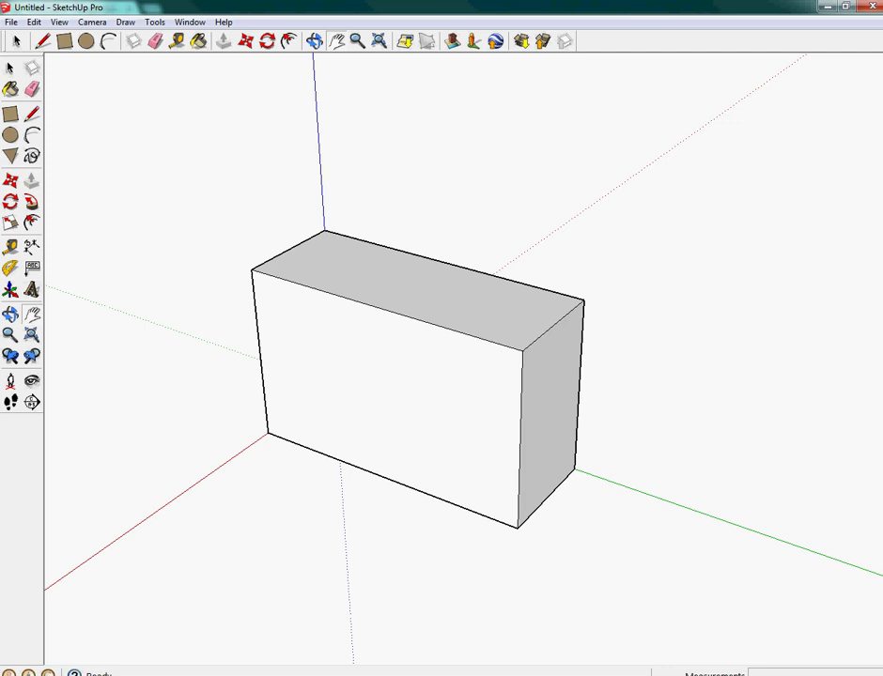
pyautogui.moveTo(11, 270)
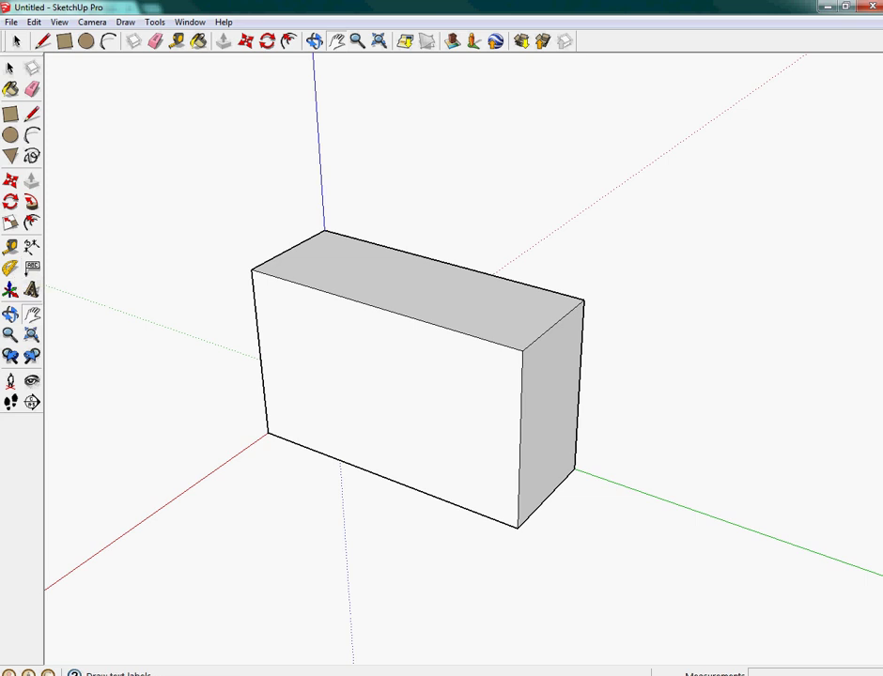
pyautogui.moveTo(11, 247)
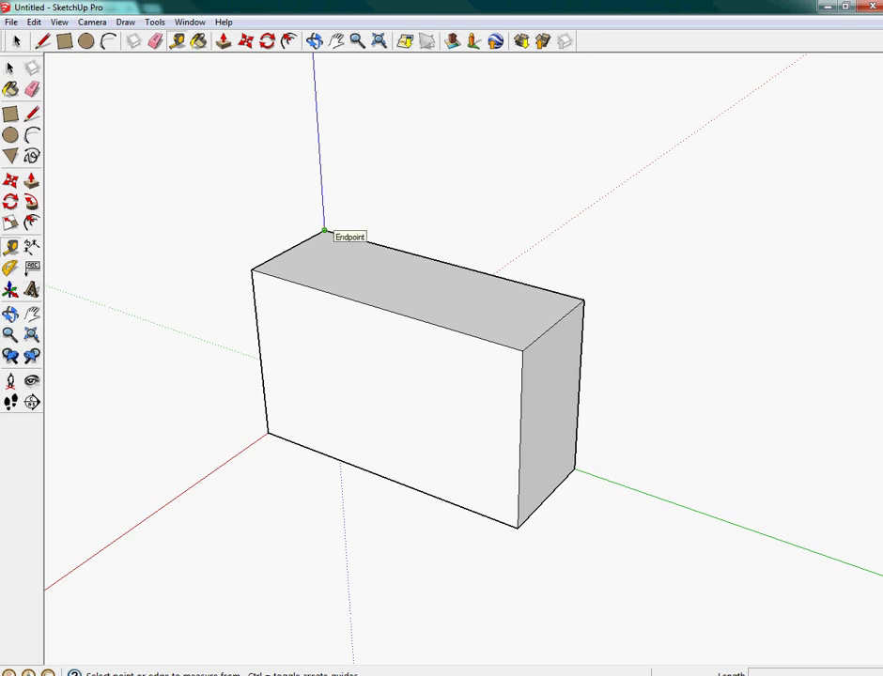
# - Measure from the back top corner and front right top corner to place notch guides
pyautogui.click(324, 232)
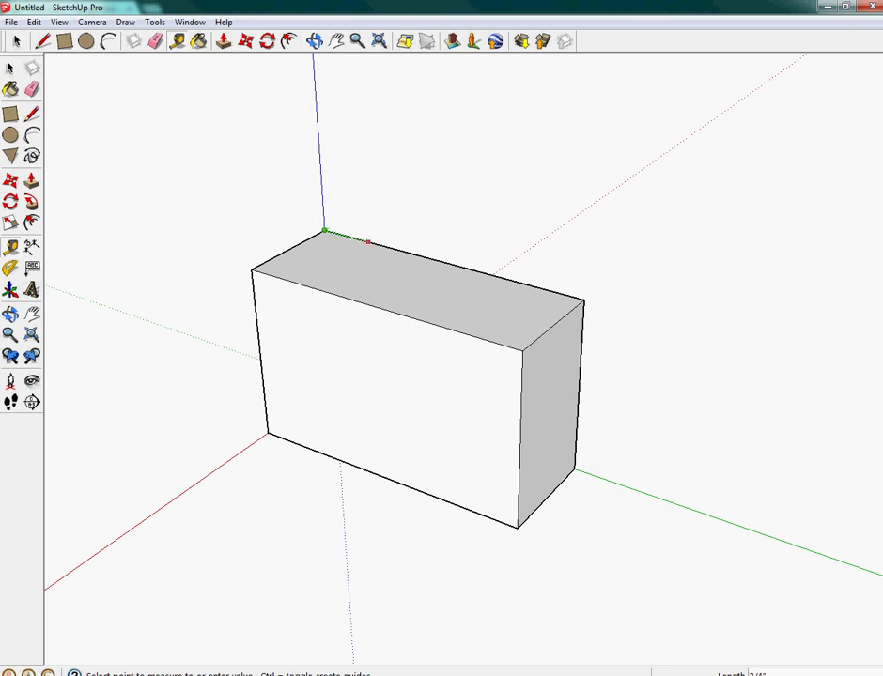
pyautogui.moveTo(367, 246)
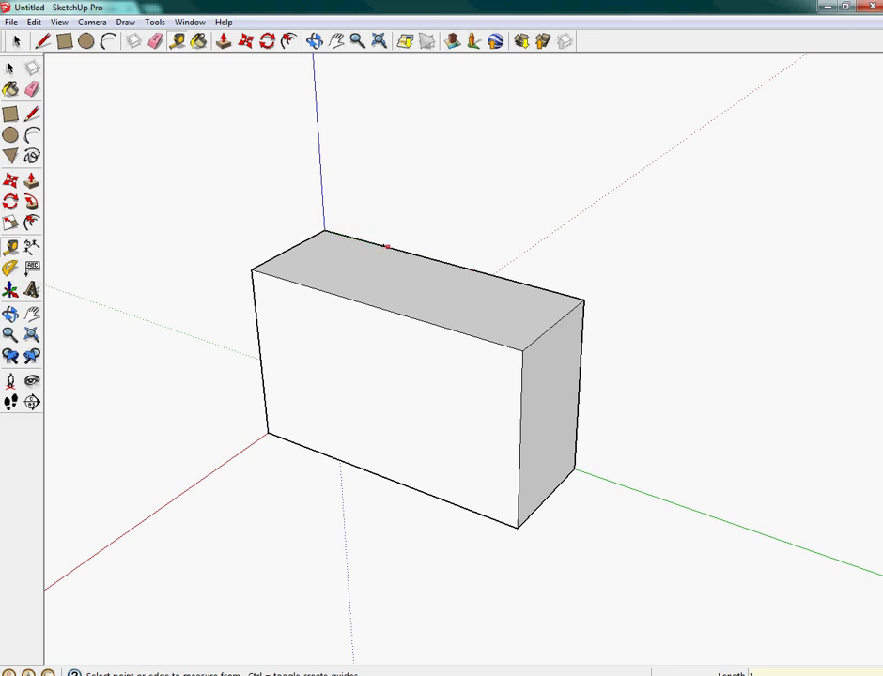
pyautogui.moveTo(386, 246)
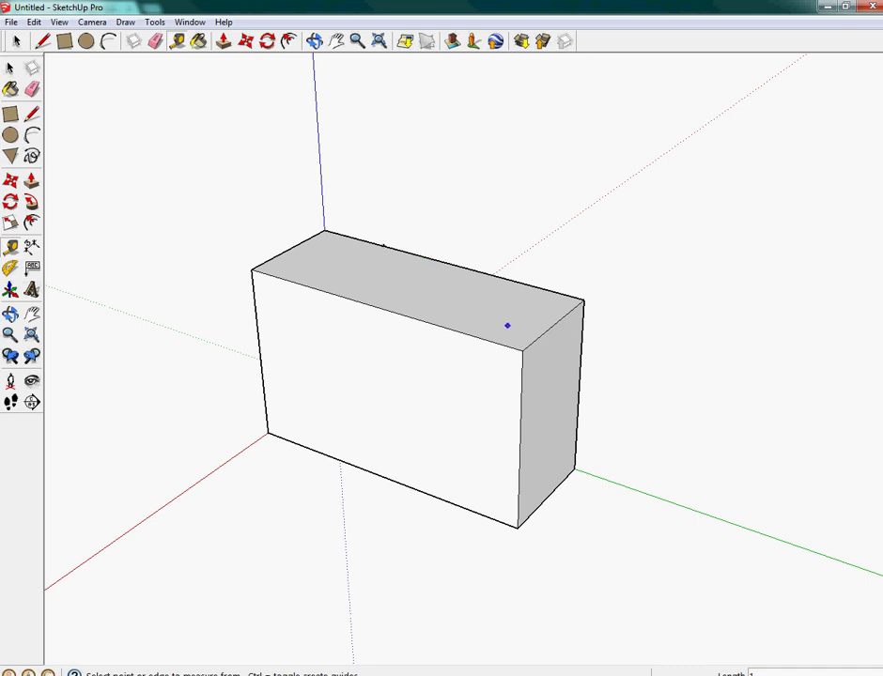
pyautogui.moveTo(522, 353)
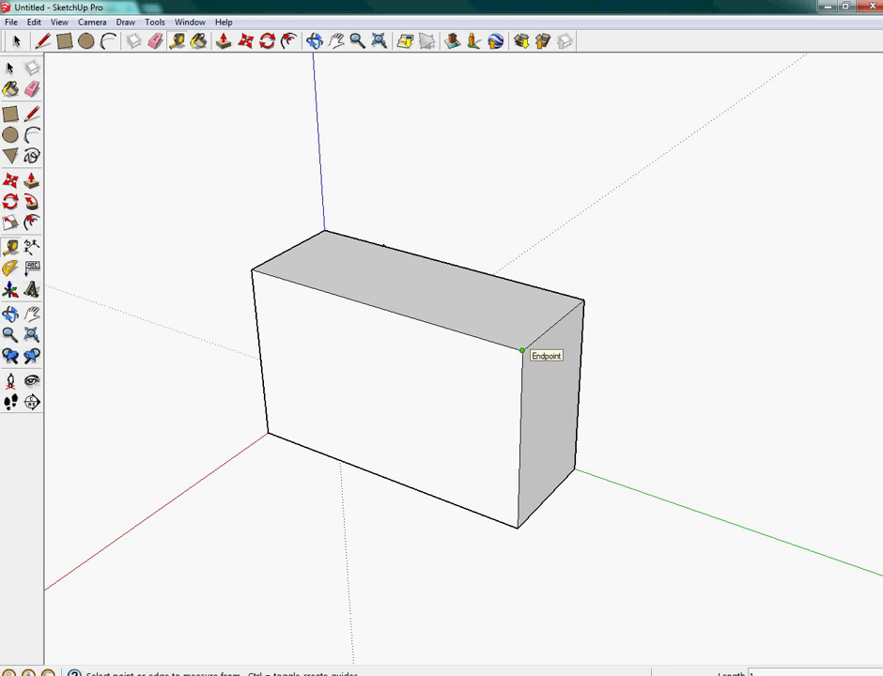
pyautogui.click(522, 351)
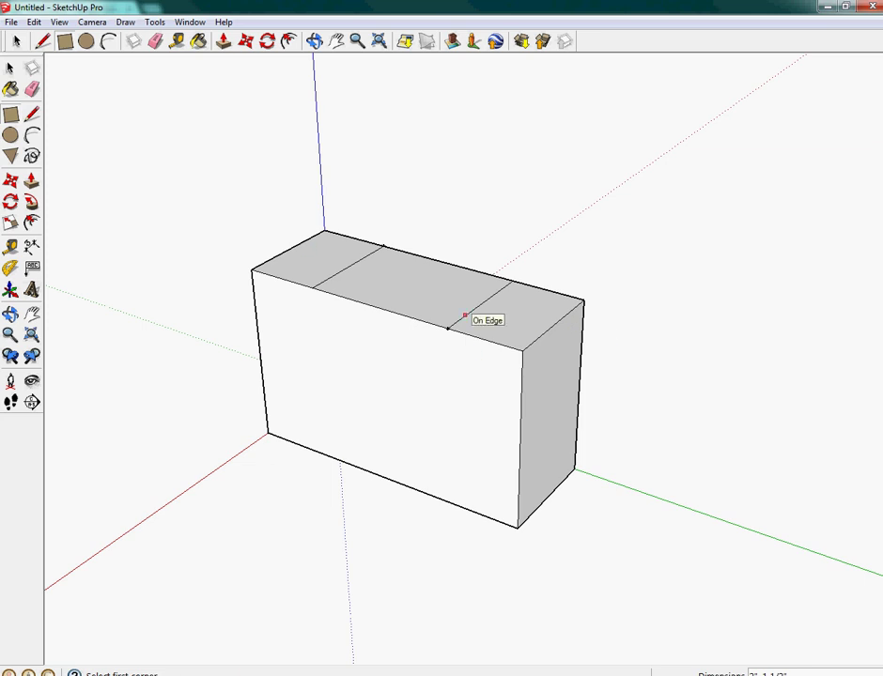
pyautogui.moveTo(496, 325)
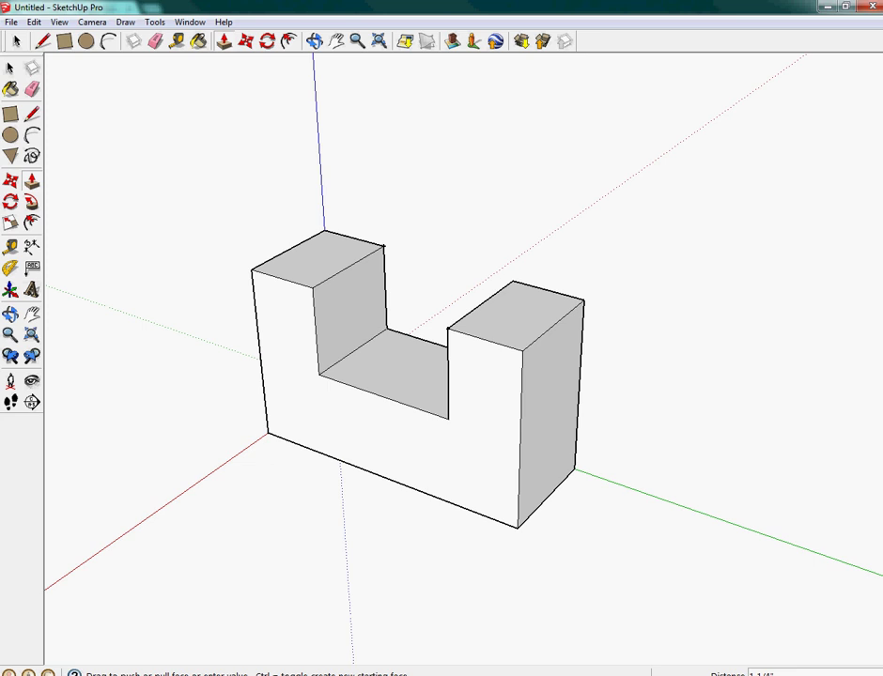
pyautogui.moveTo(11, 264)
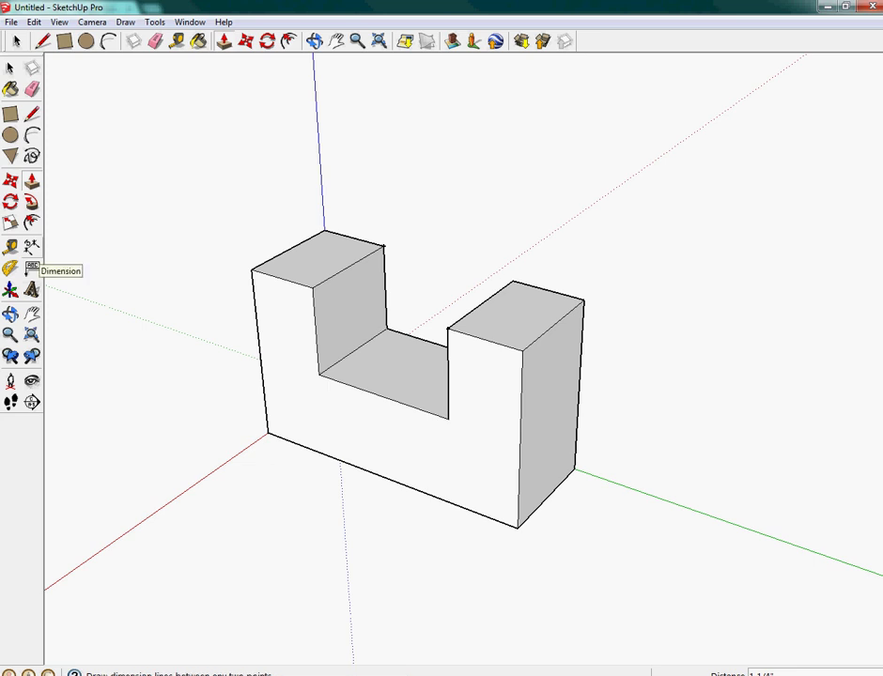
# - Add dimensions: 4", 1 1/2", both 1" prong widths, 1 1/4" depth and 2 1/2" height
pyautogui.click(11, 247)
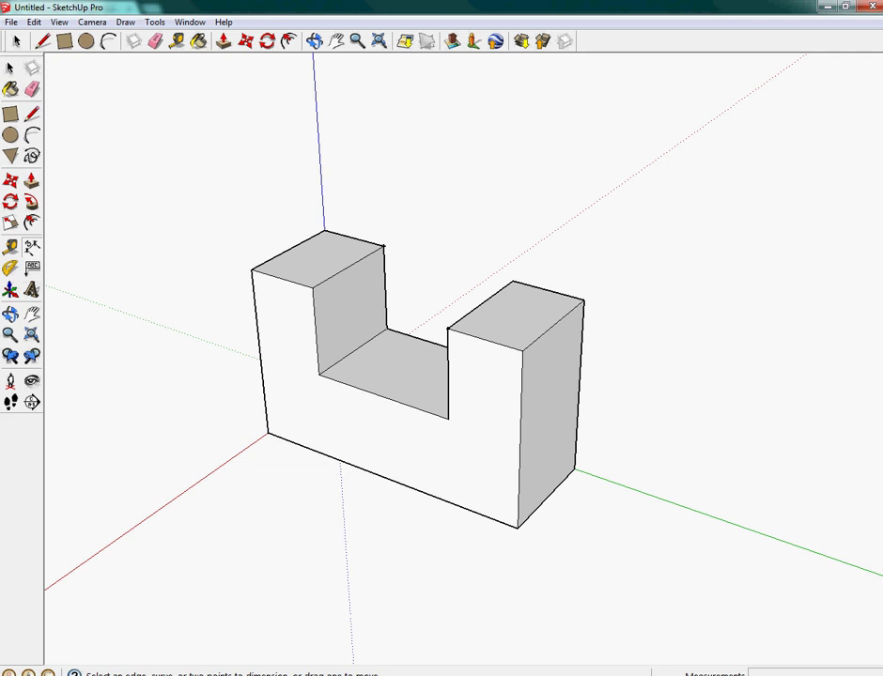
pyautogui.moveTo(324, 230)
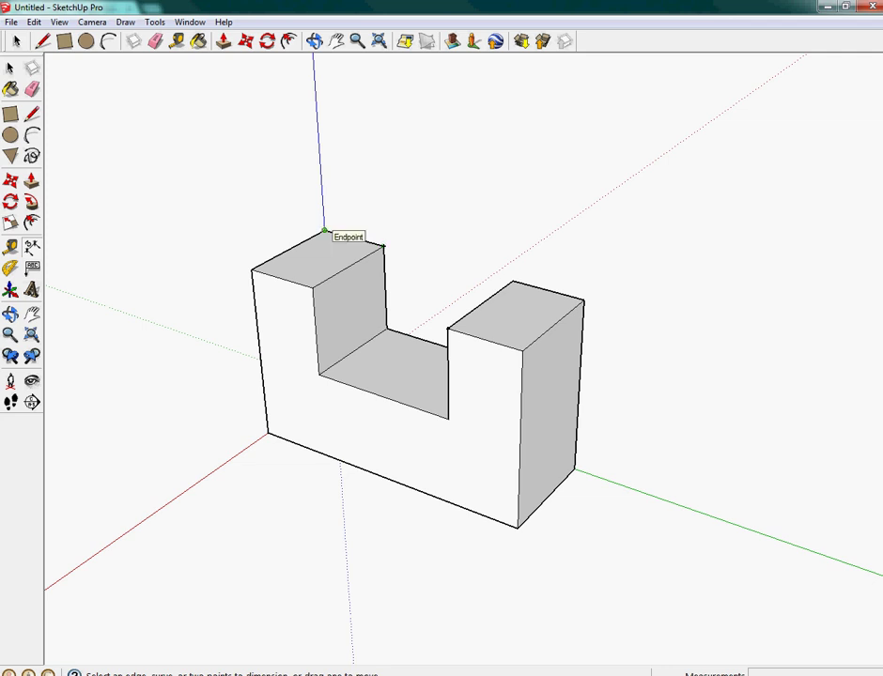
pyautogui.click(582, 298)
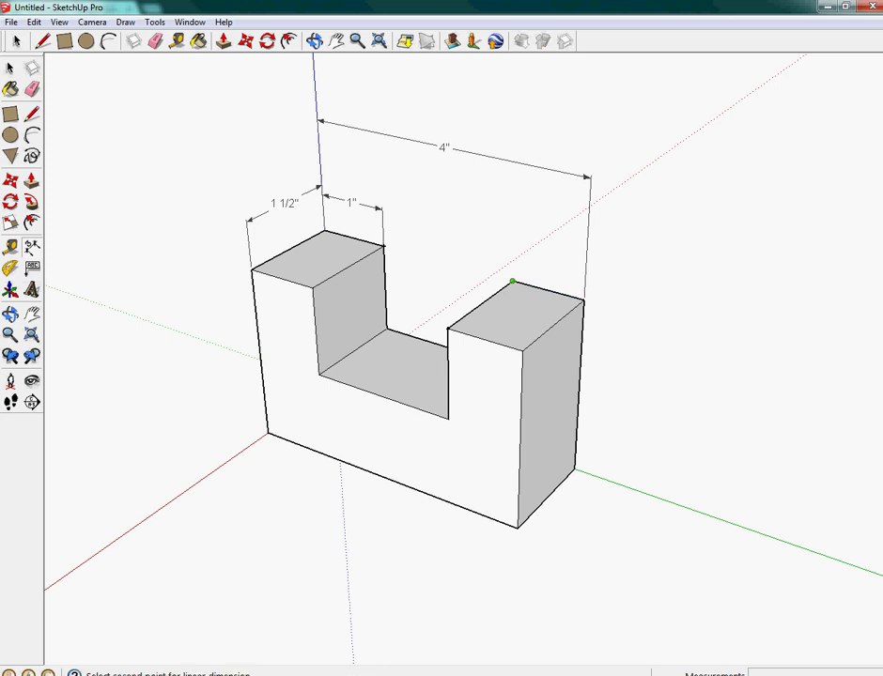
pyautogui.click(583, 301)
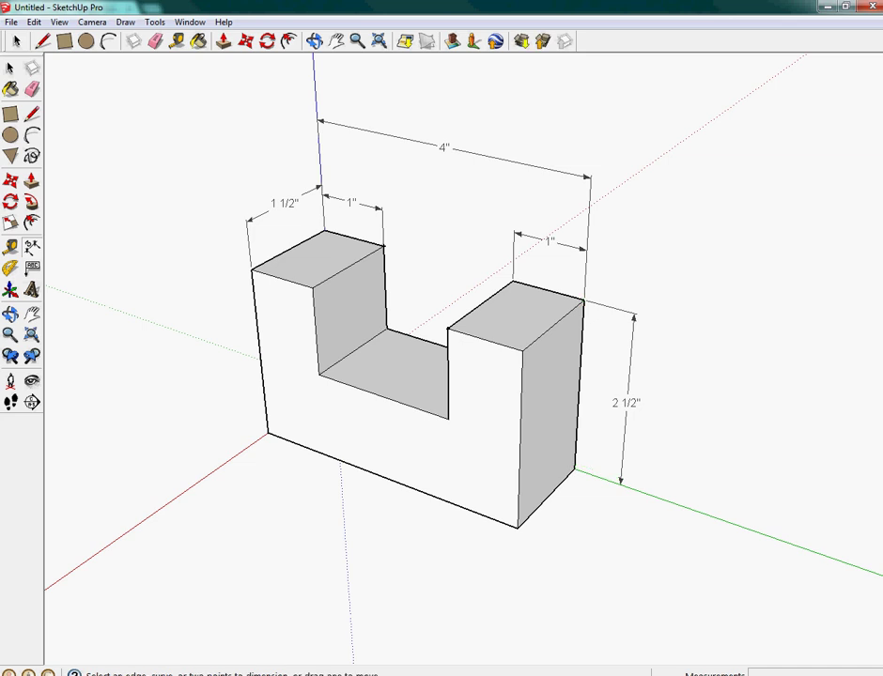
pyautogui.click(315, 287)
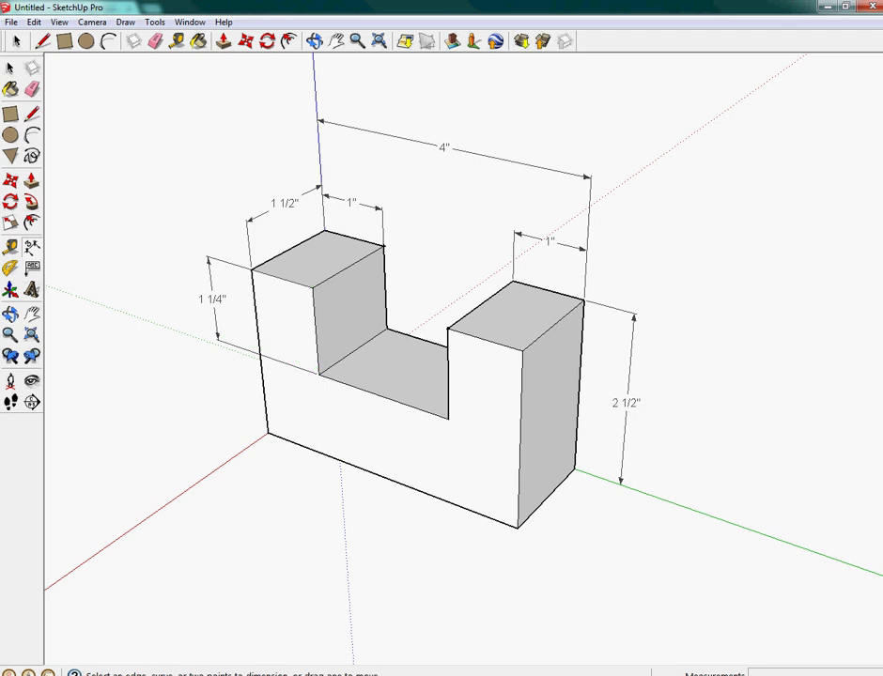
pyautogui.moveTo(387, 327)
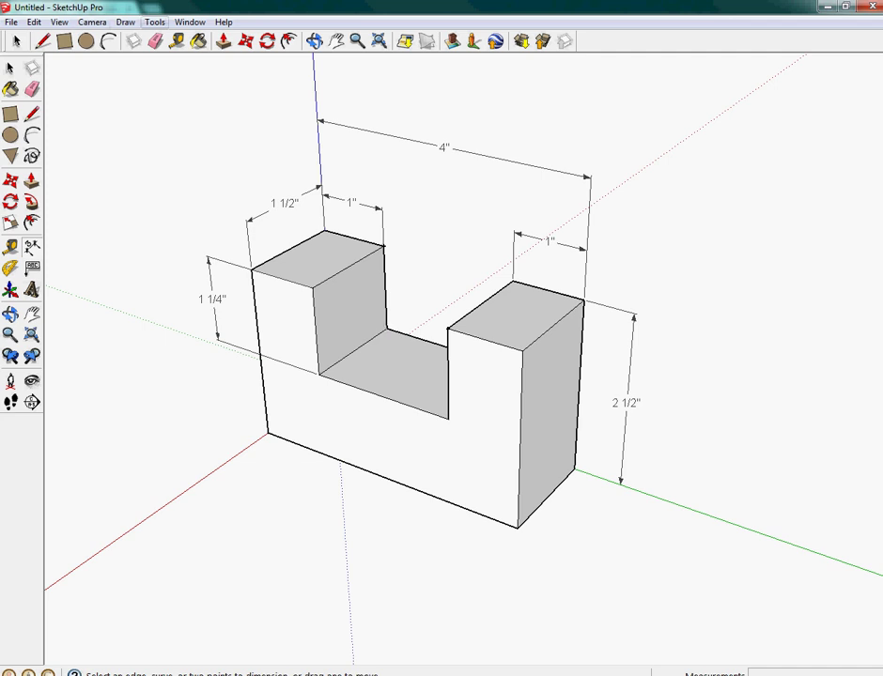
pyautogui.moveTo(327, 40)
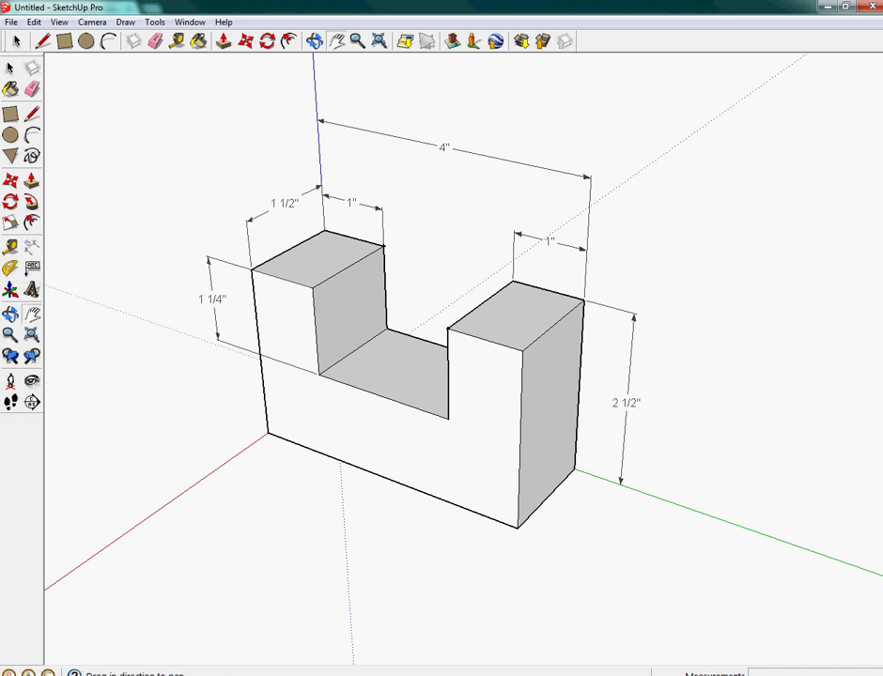
pyautogui.scroll(3)
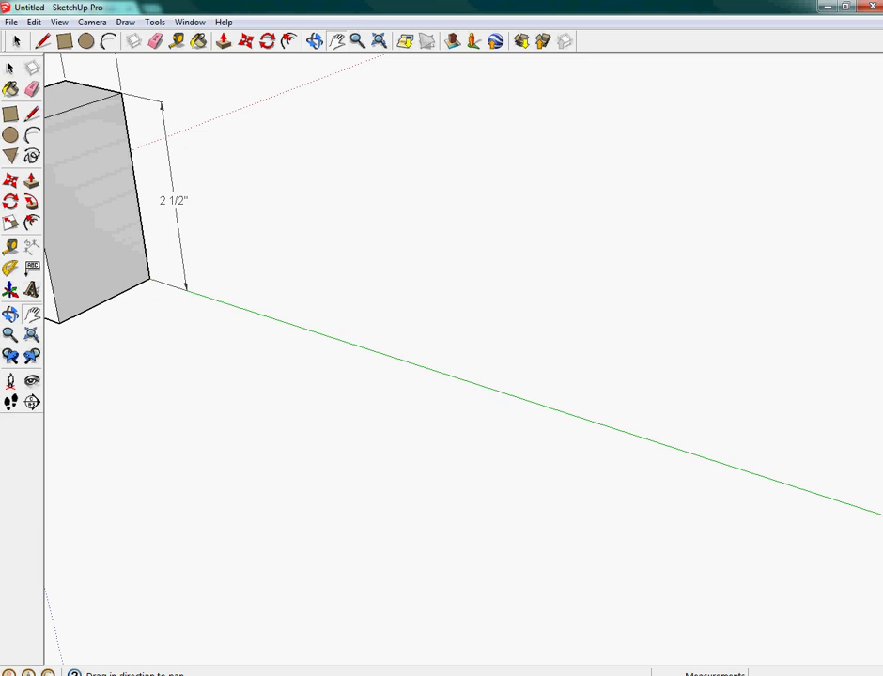